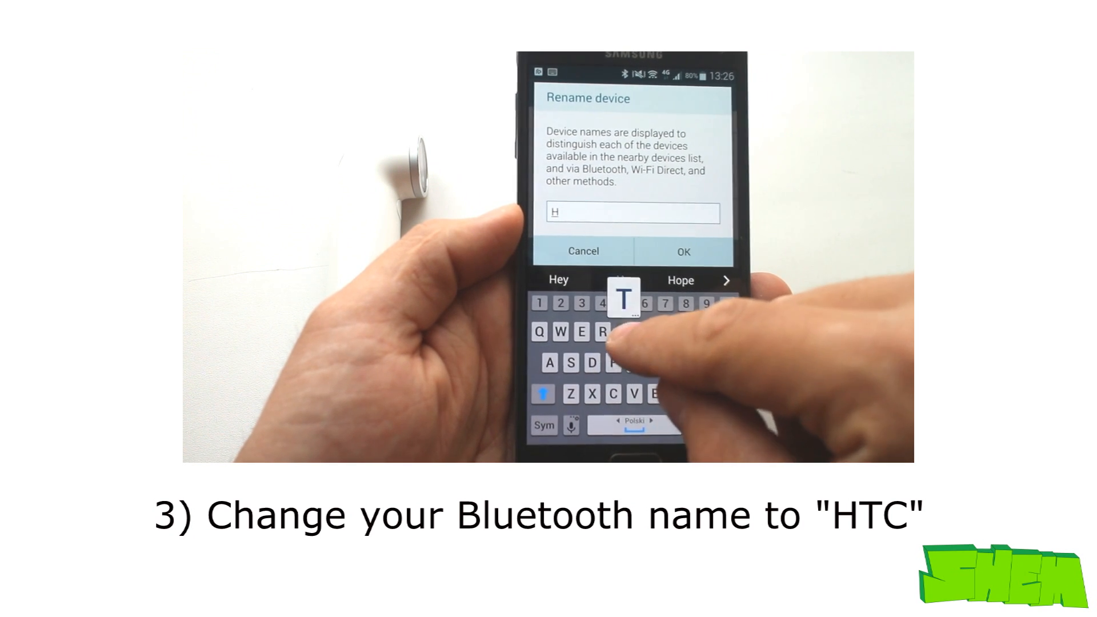
Complete the device name as HTC and confirm the Rename device dialog.
{"action": "type", "text": "T"}
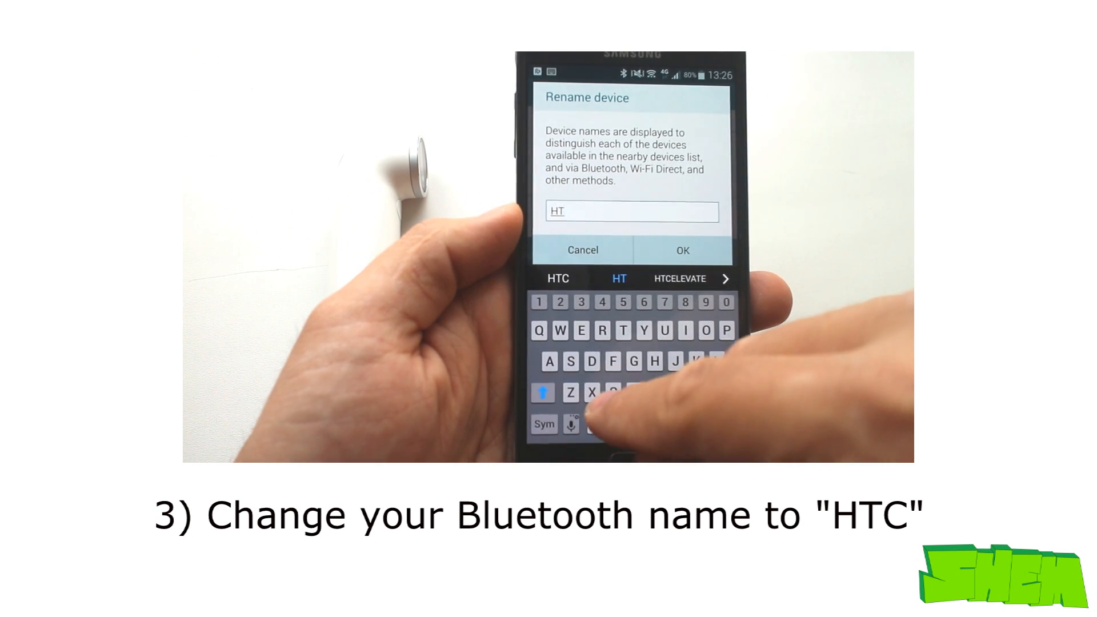
{"action": "left_click", "coordinate": [682, 250]}
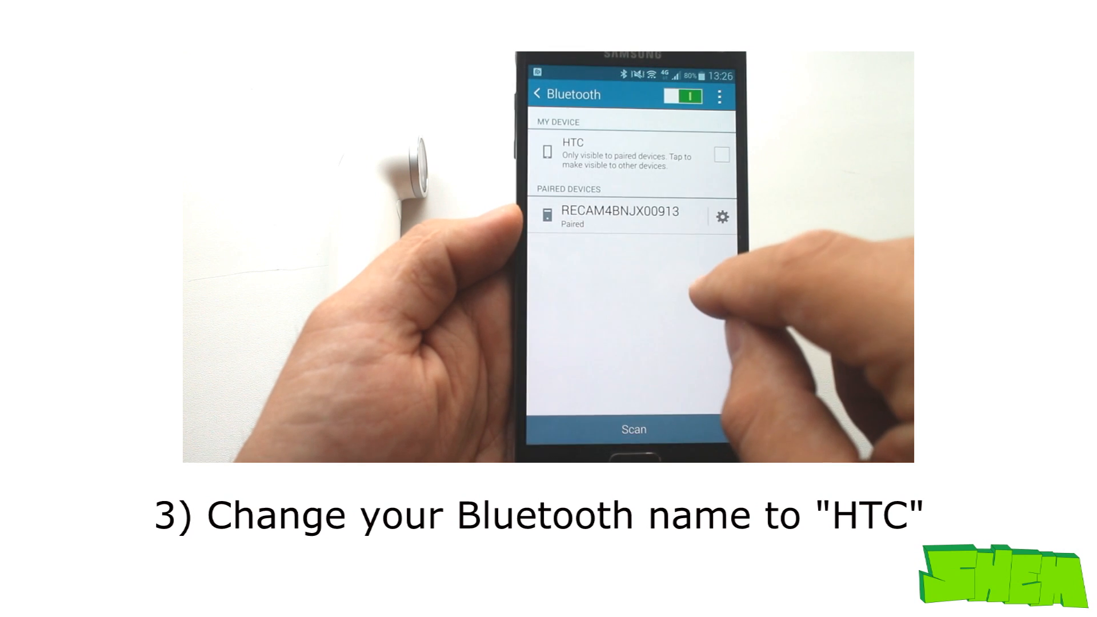